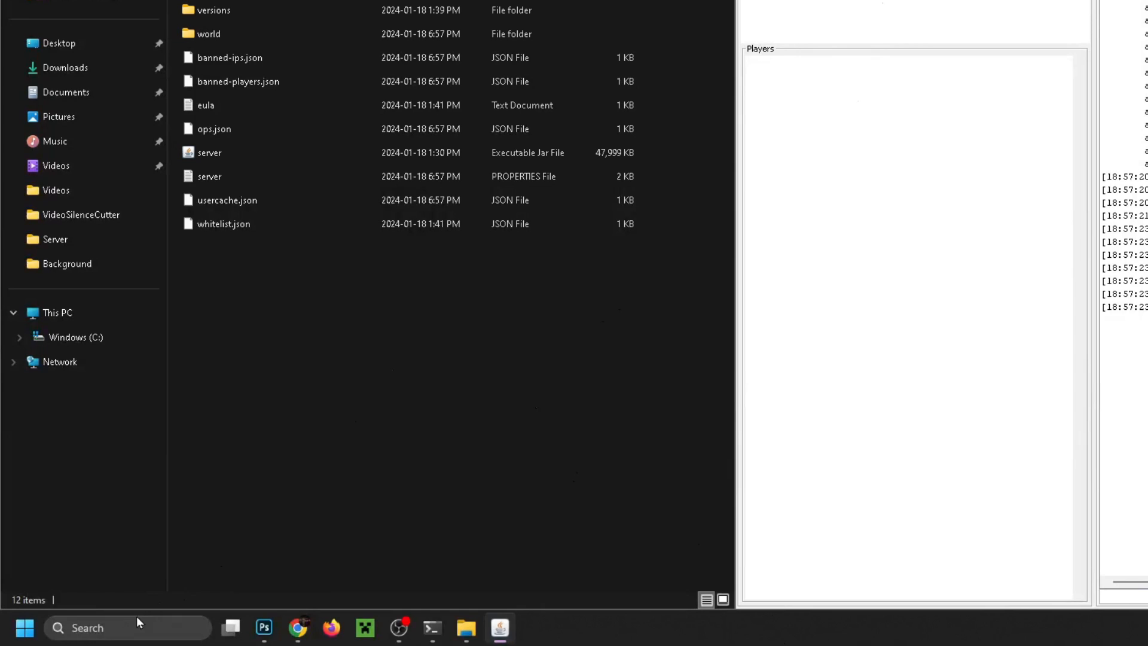
Search for 'edit the system environment variables' and open the Environment Variables window
click(23, 628)
text(edit the system environme)
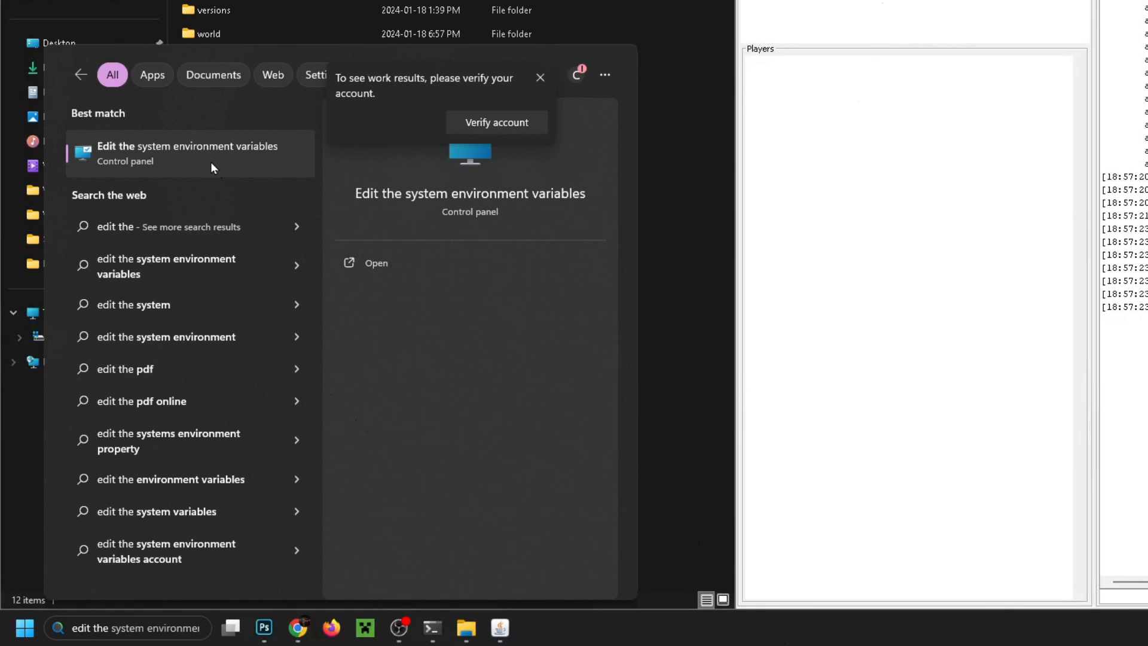
click(188, 153)
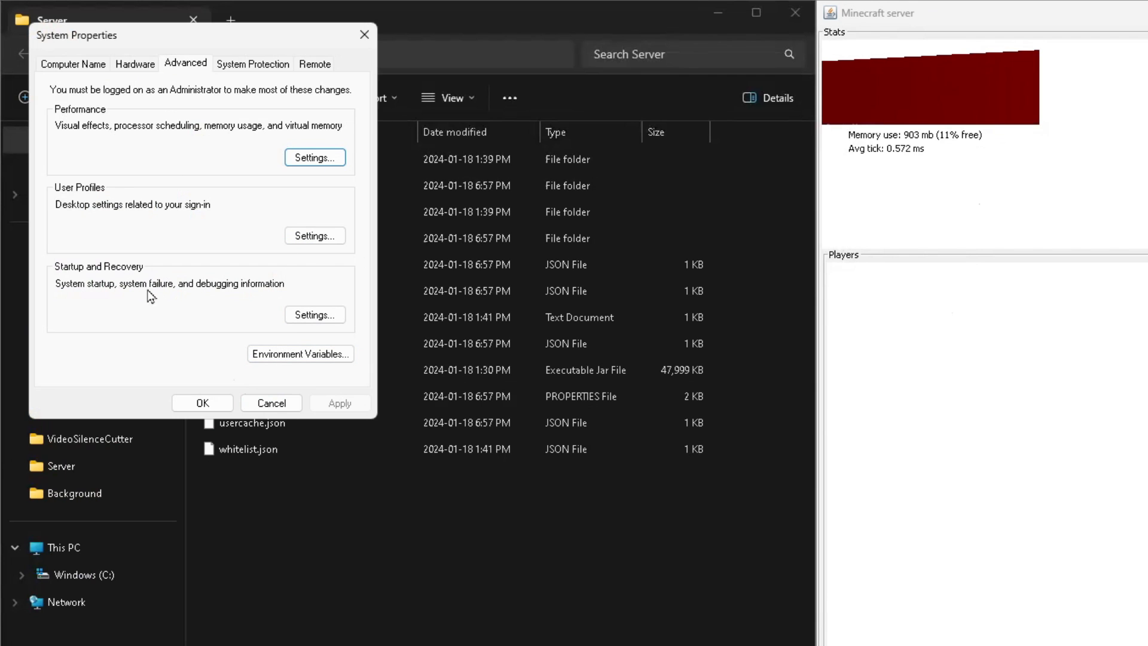
mouse_move(297, 382)
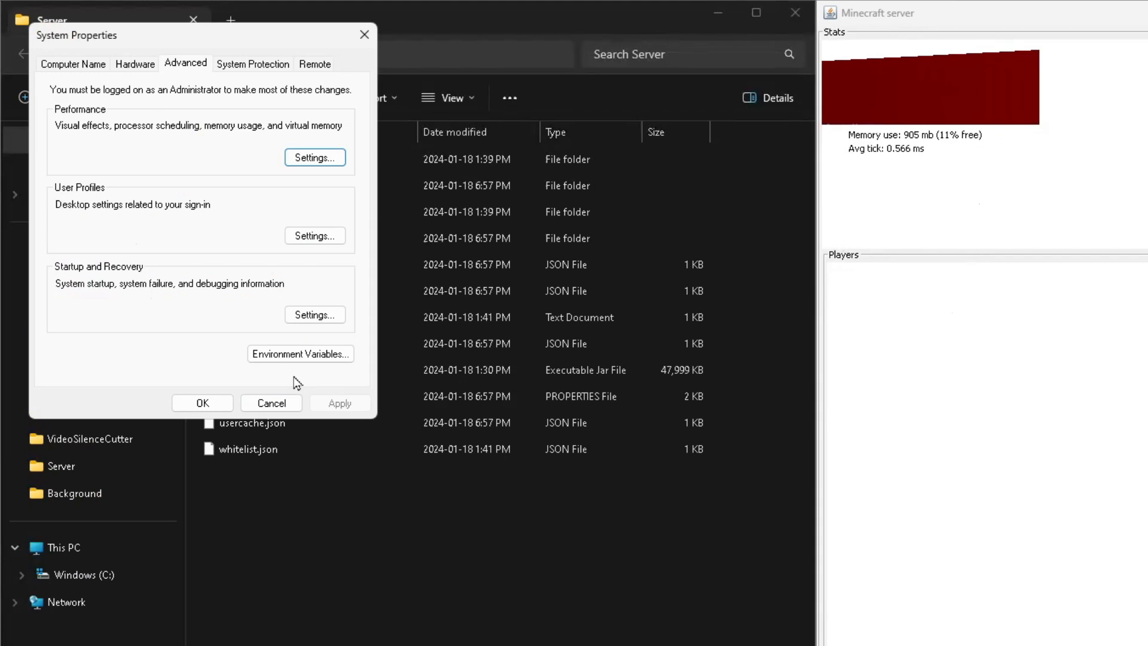
click(300, 354)
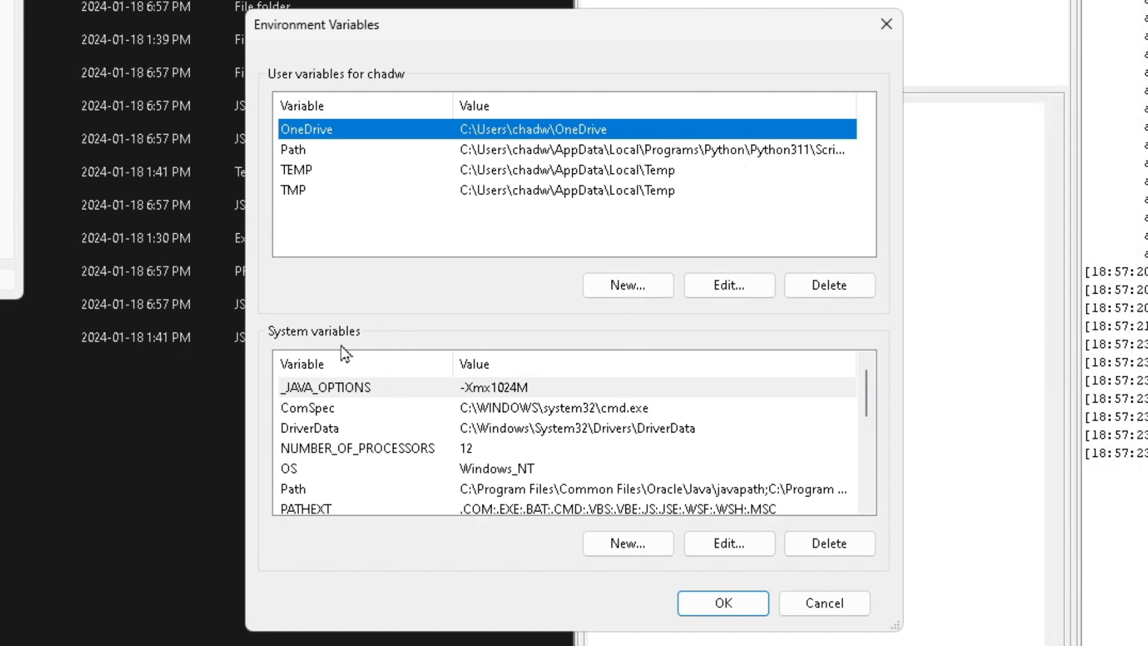
Create a new system variable _JAVA_OPTIONS with value -Xmx1024M
click(627, 543)
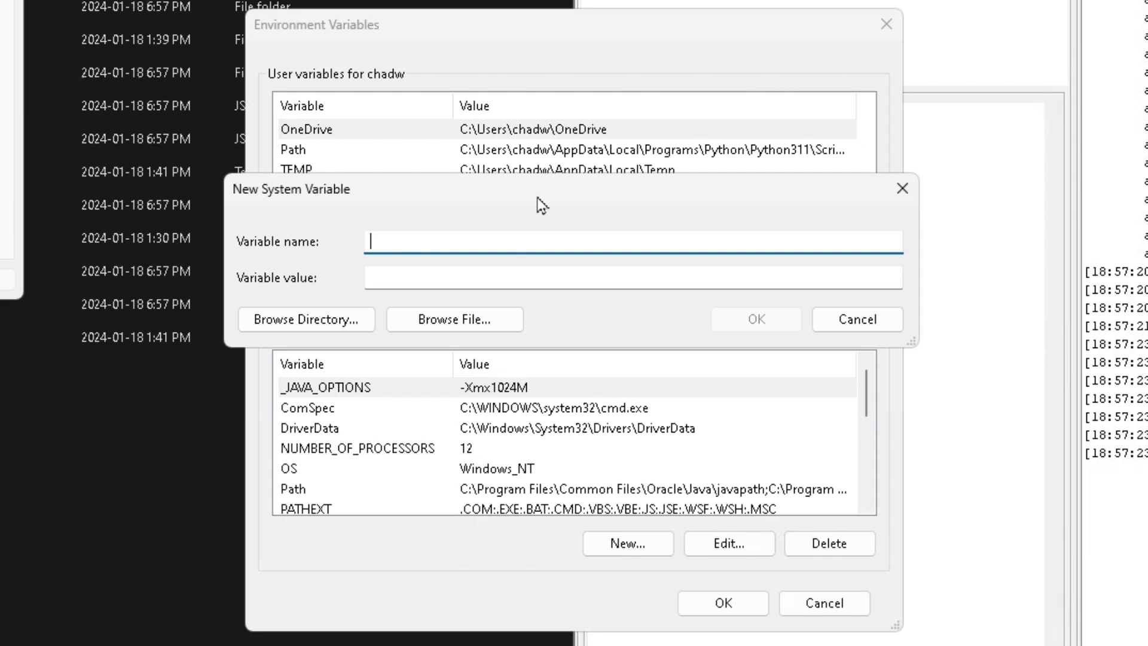
mouse_move(776, 274)
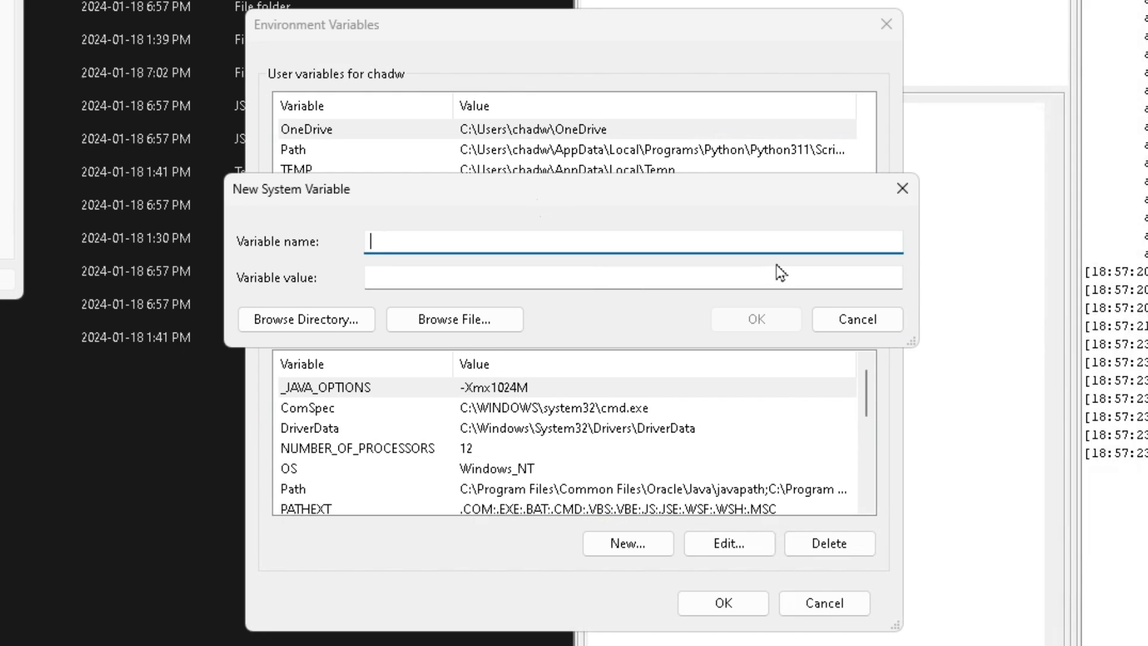
text(_JA)
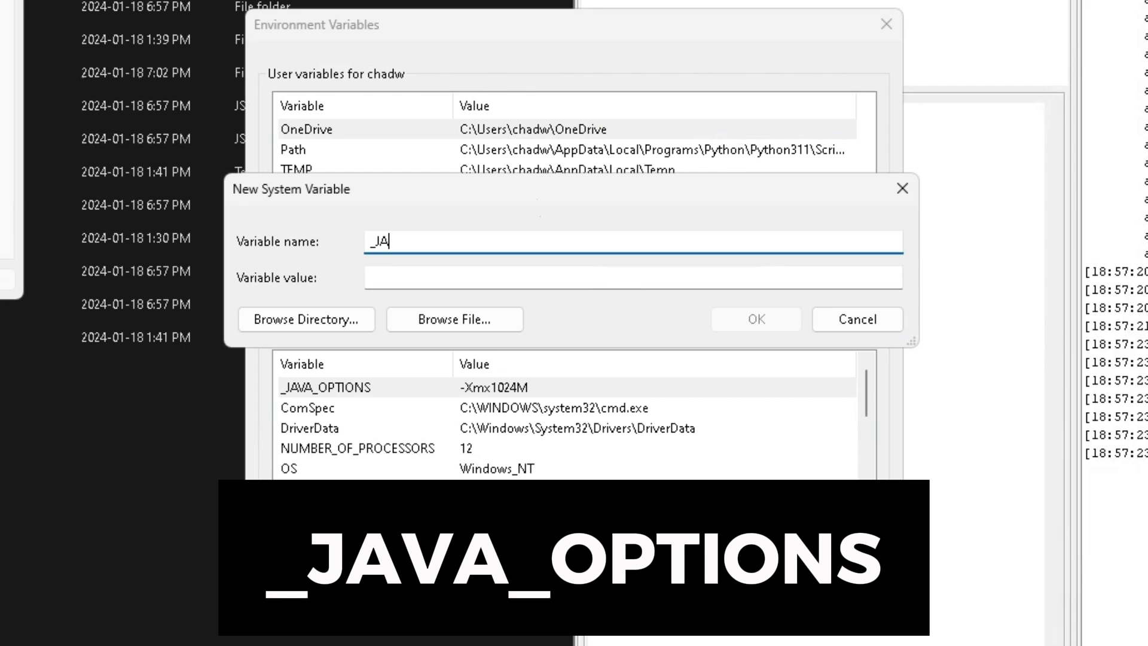
text(VA_)
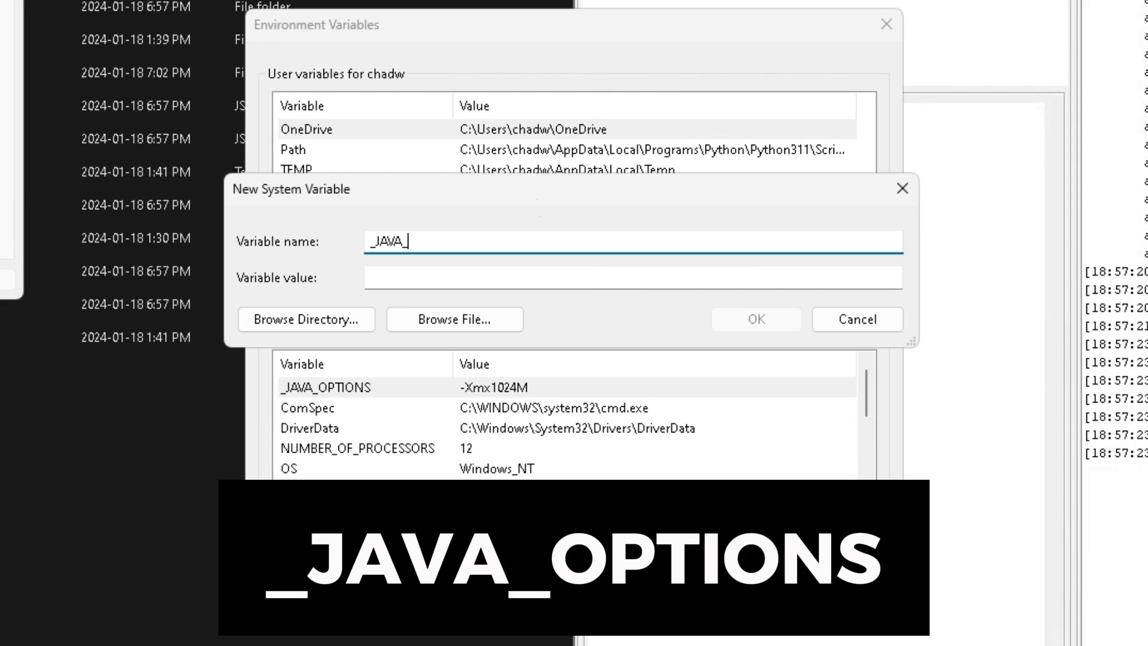
text(OPTIOJNS)
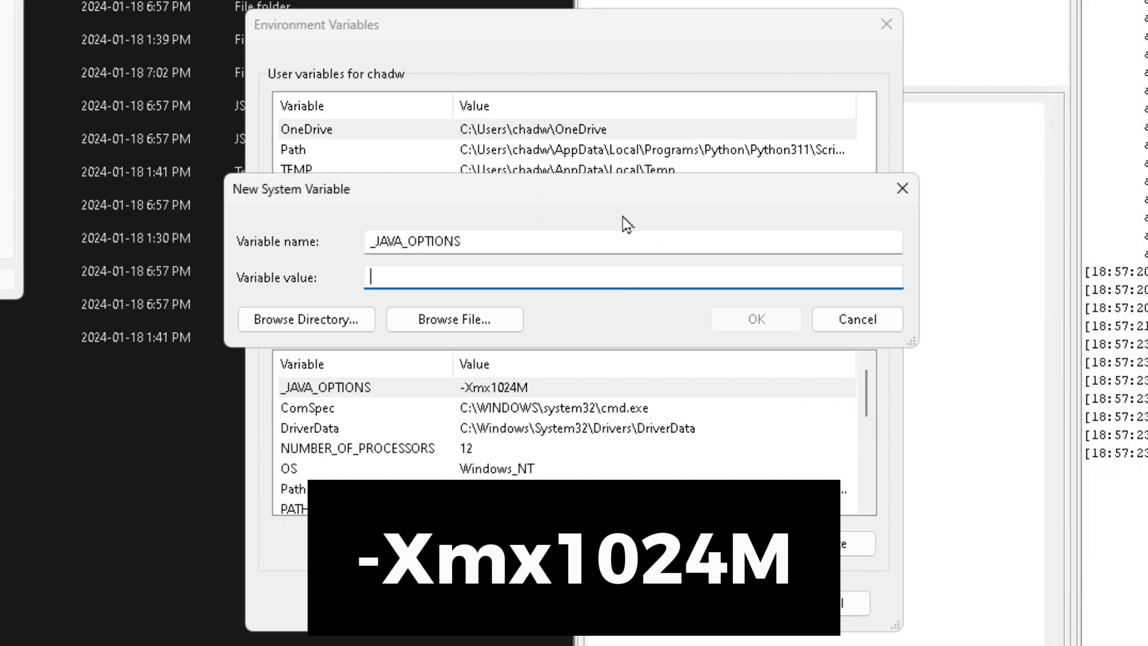
text(-)
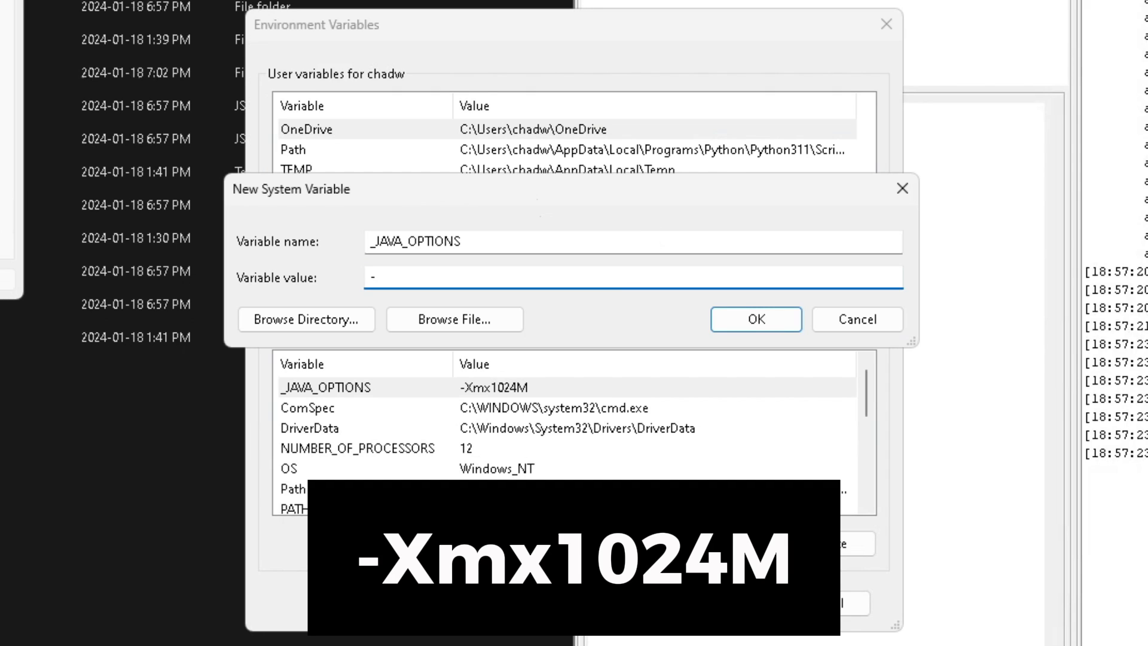
text(Xm)
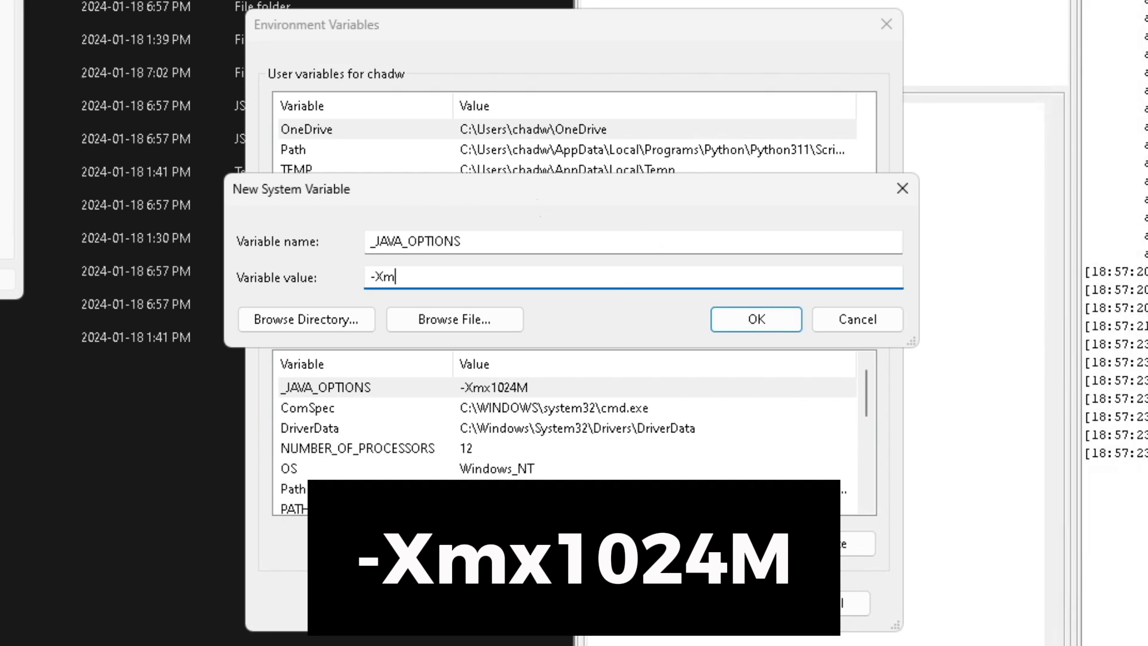
text(x1024M)
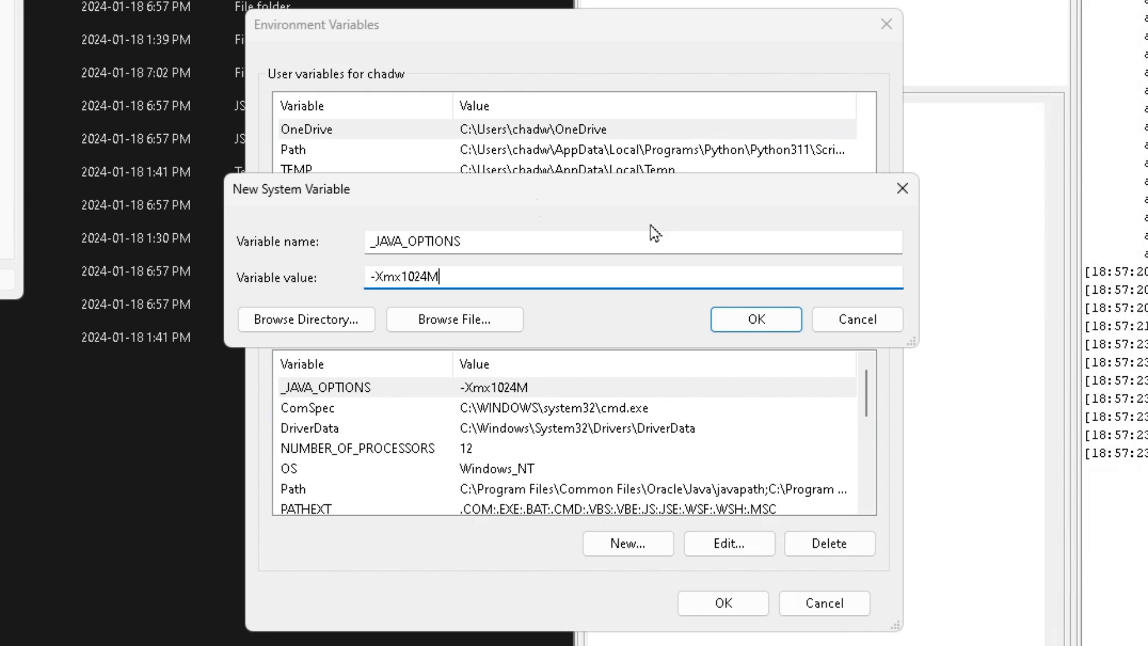
click(756, 319)
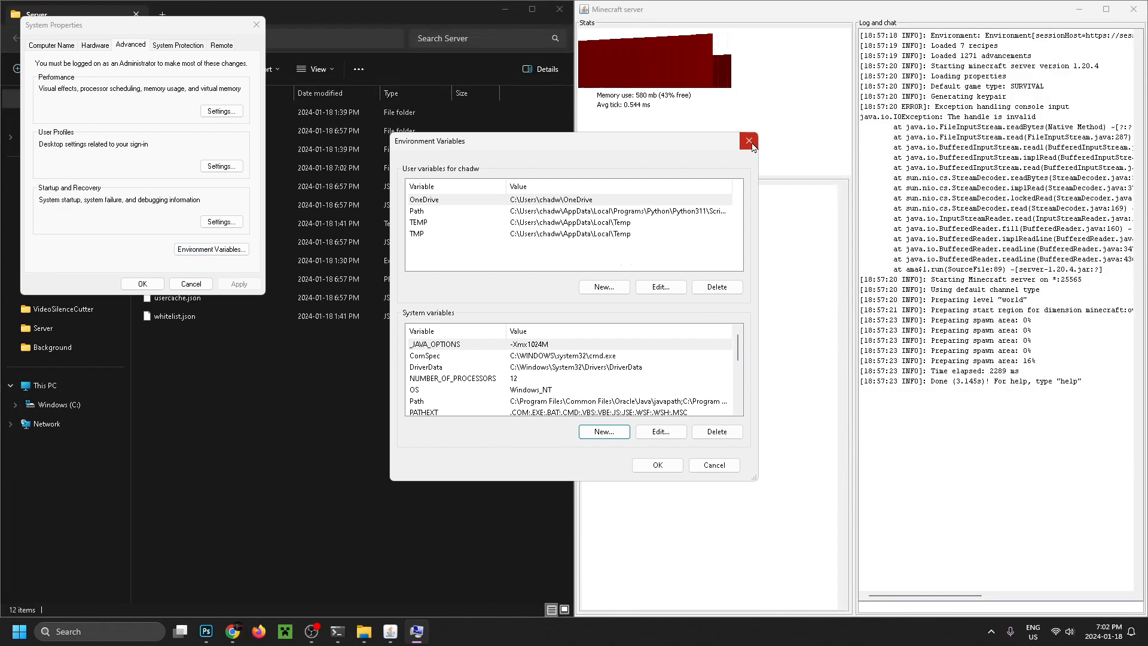
Close the Environment Variables and System Properties windows
click(749, 140)
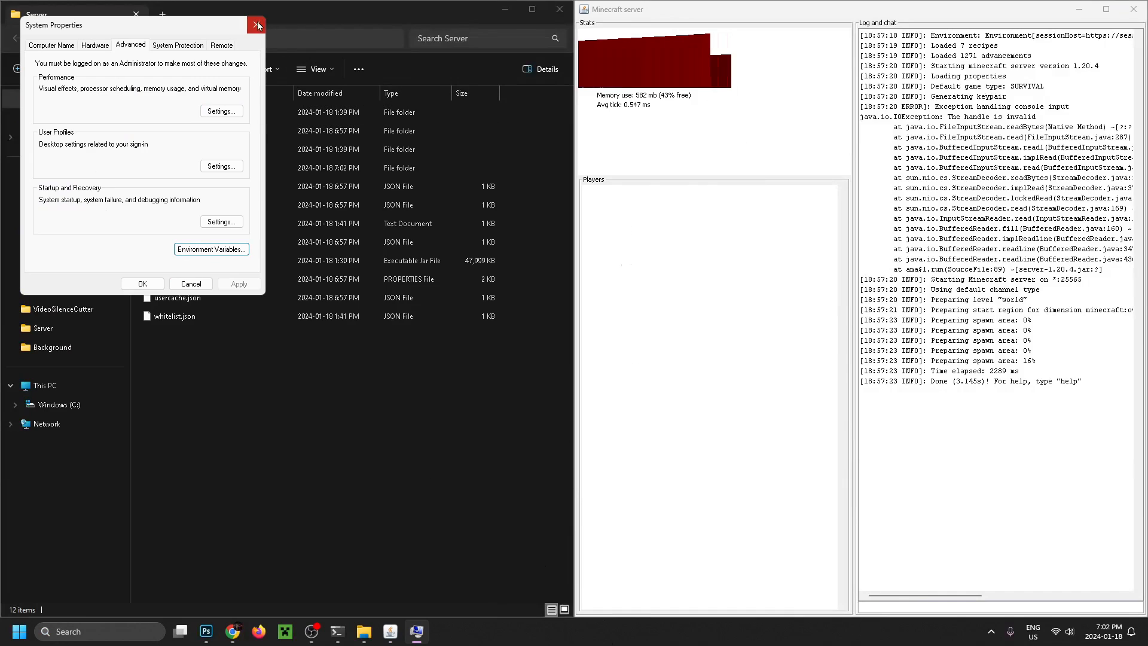
click(256, 24)
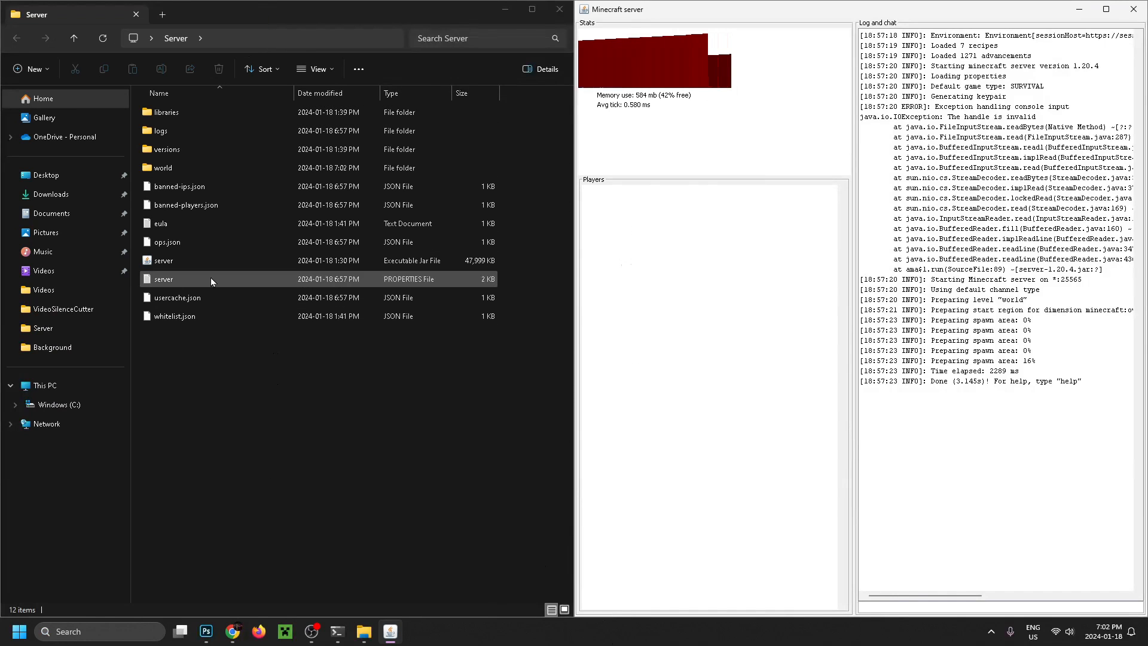
click(163, 261)
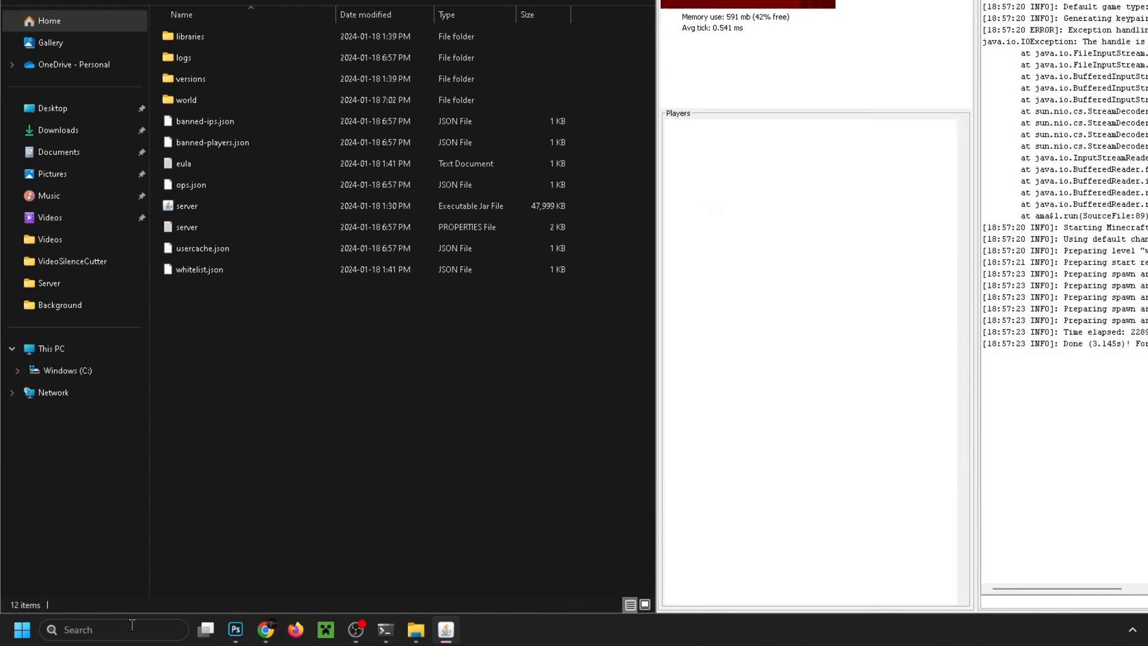
Search for java.exe and open its javapath file location
click(22, 630)
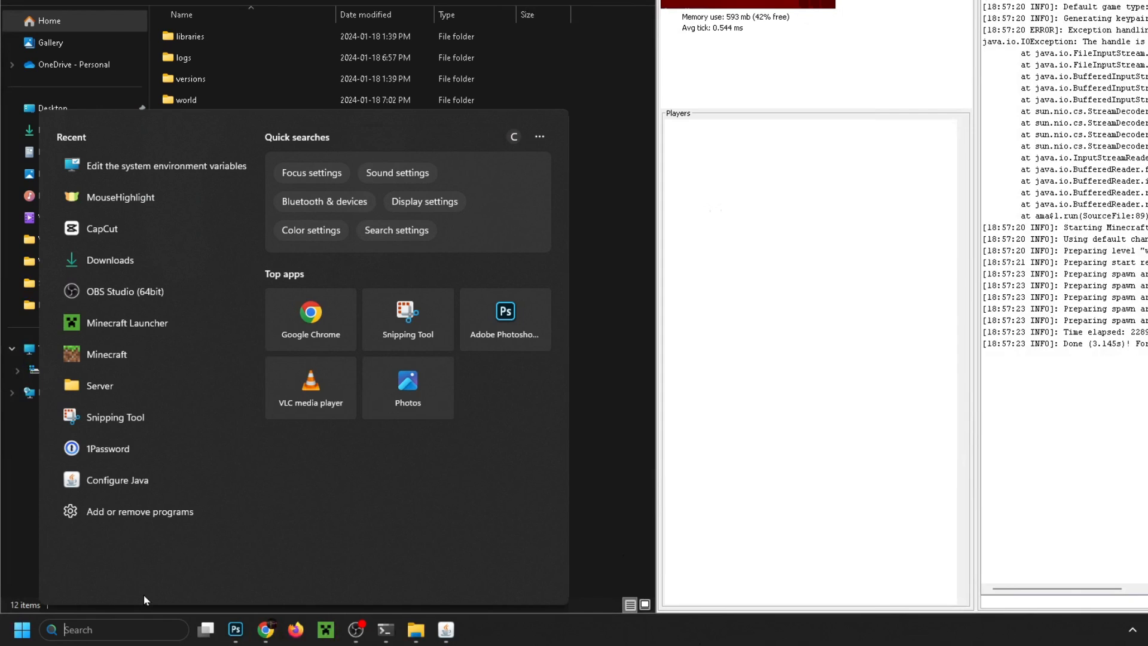
text(java.exe)
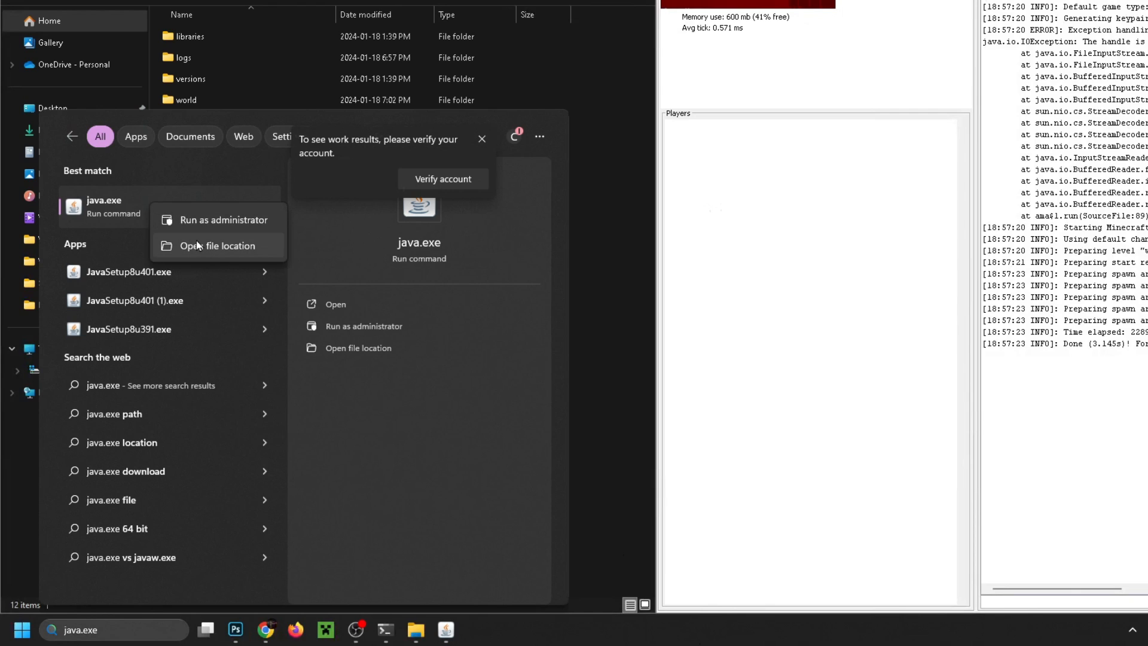
click(217, 245)
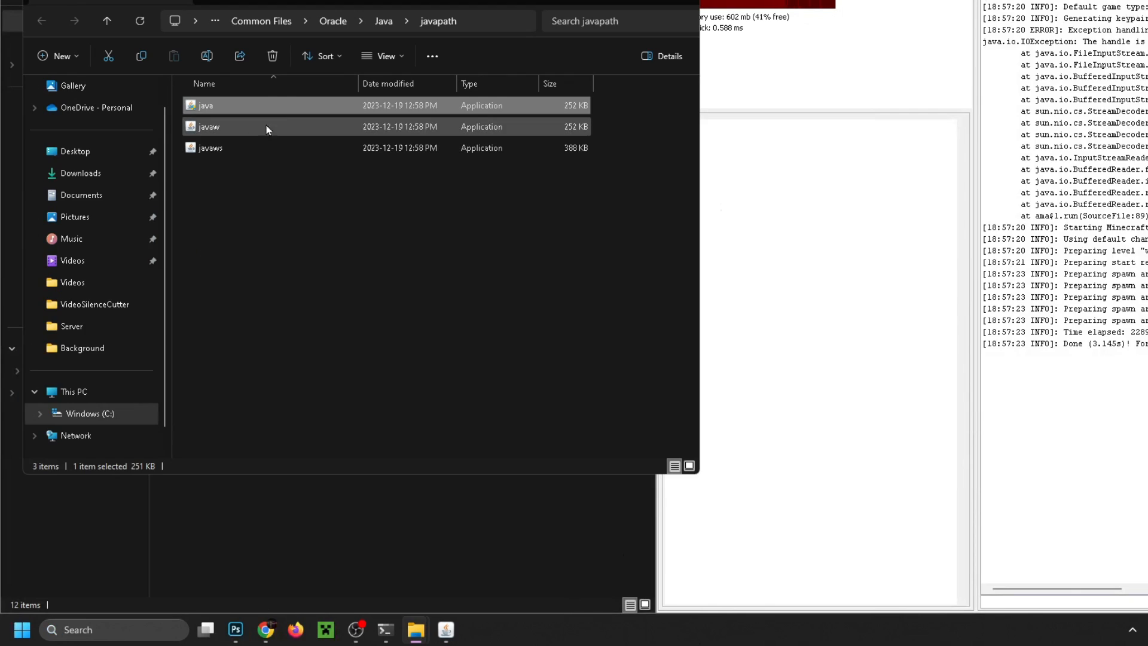
mouse_move(228, 108)
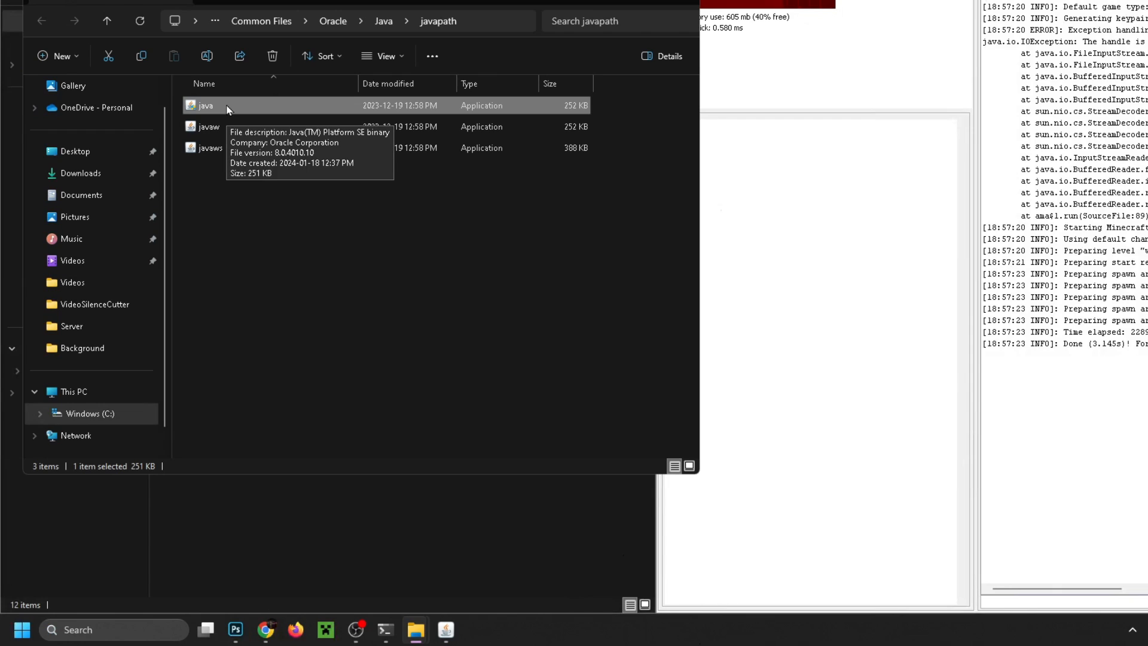
mouse_move(229, 108)
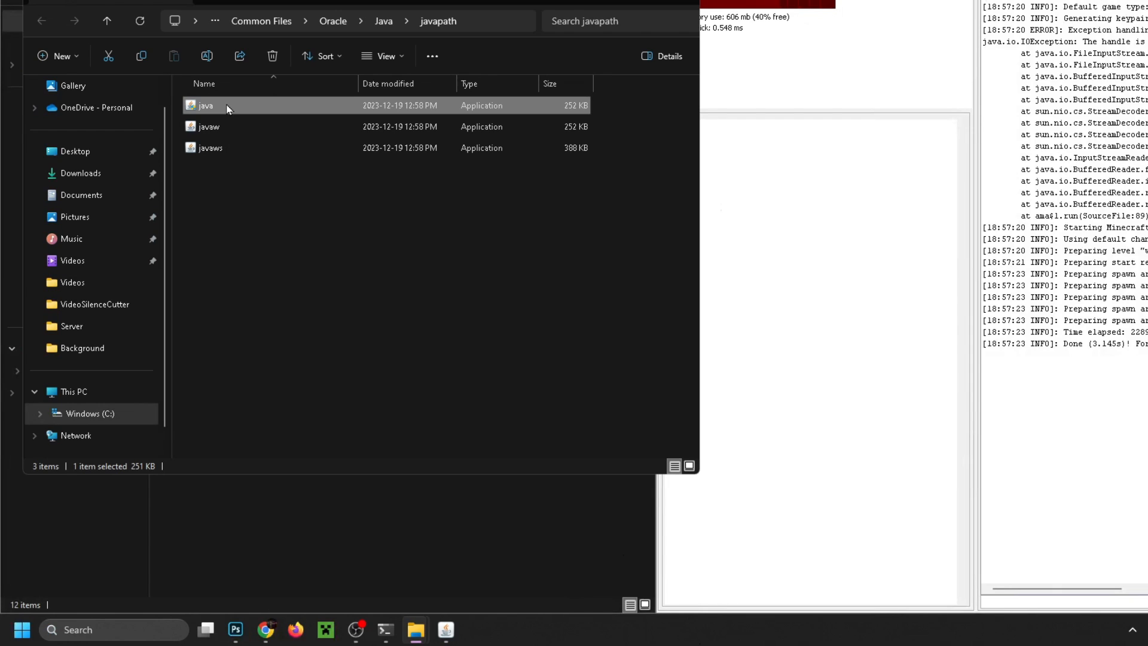
Set java.exe to run as administrator in its Properties, then close the javapath folder
right_click(227, 106)
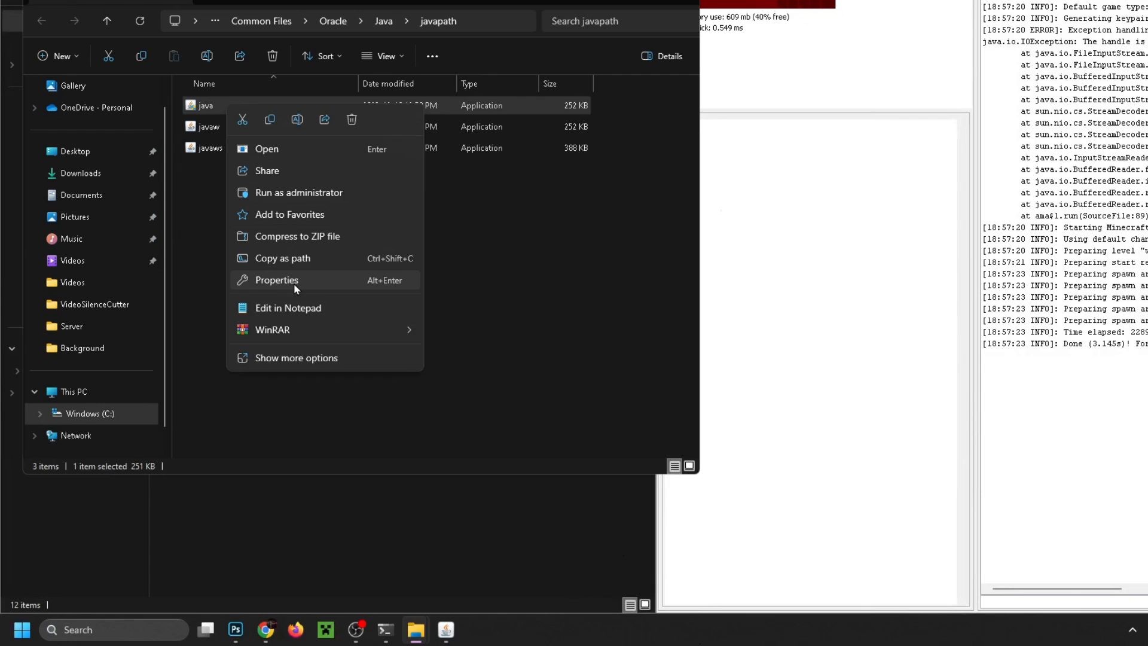
click(276, 280)
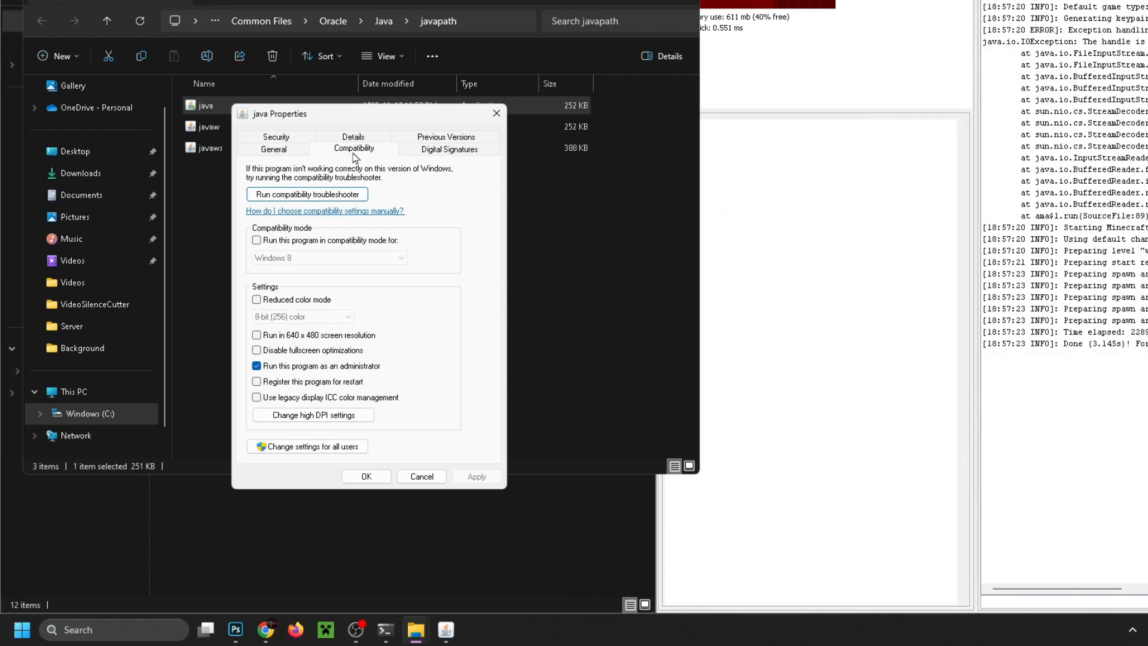
mouse_move(343, 157)
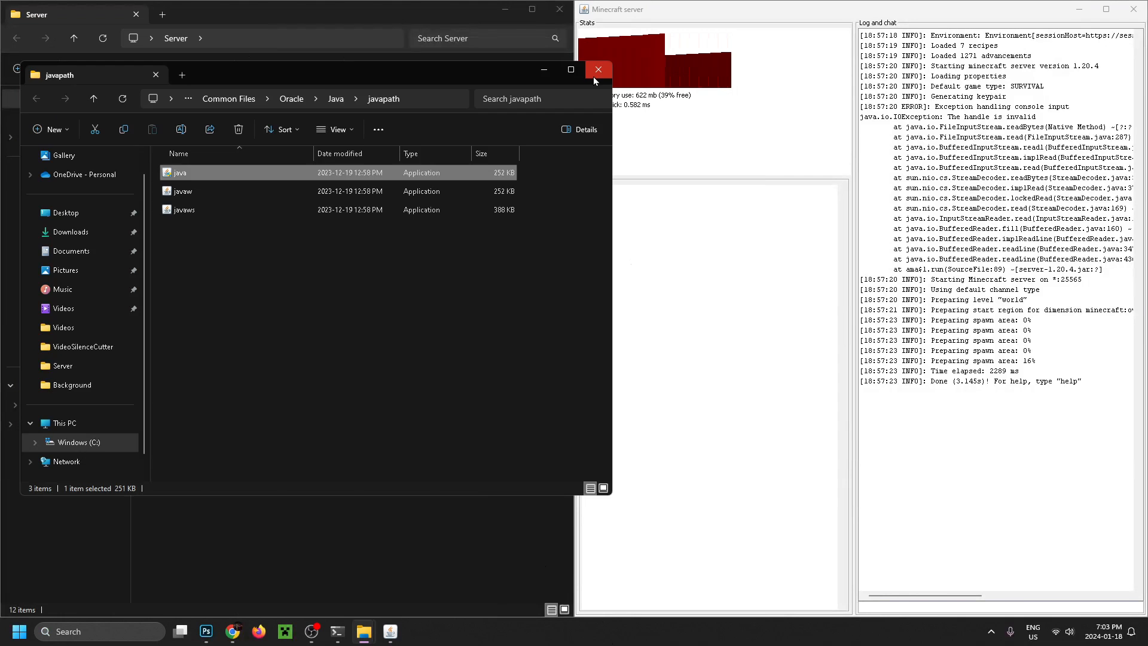
click(598, 69)
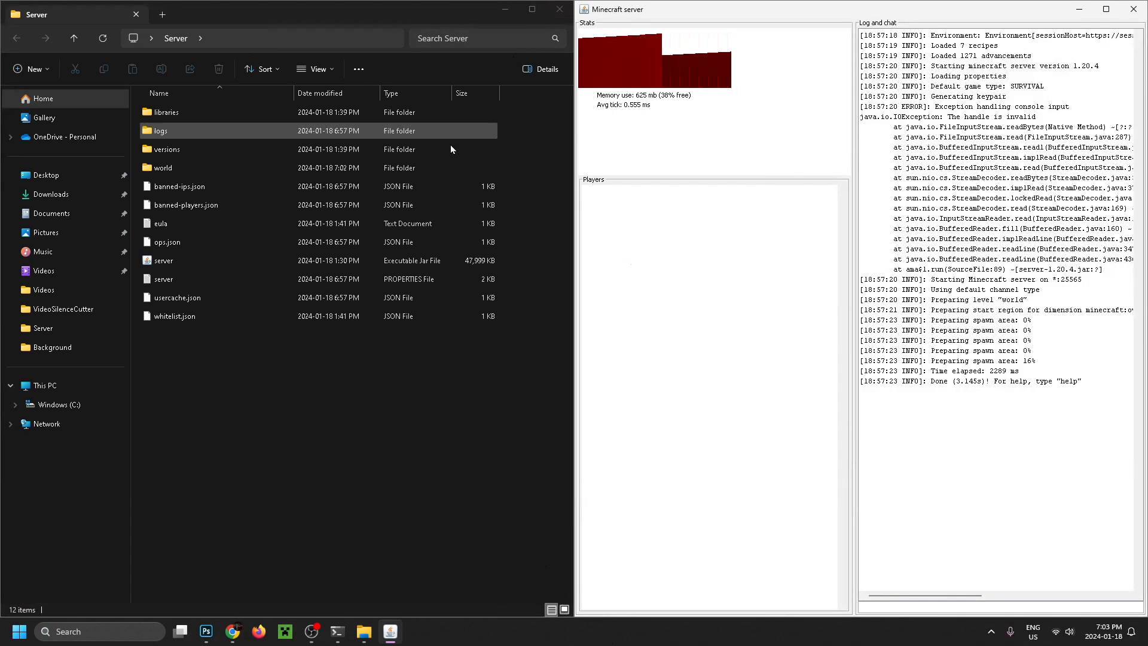